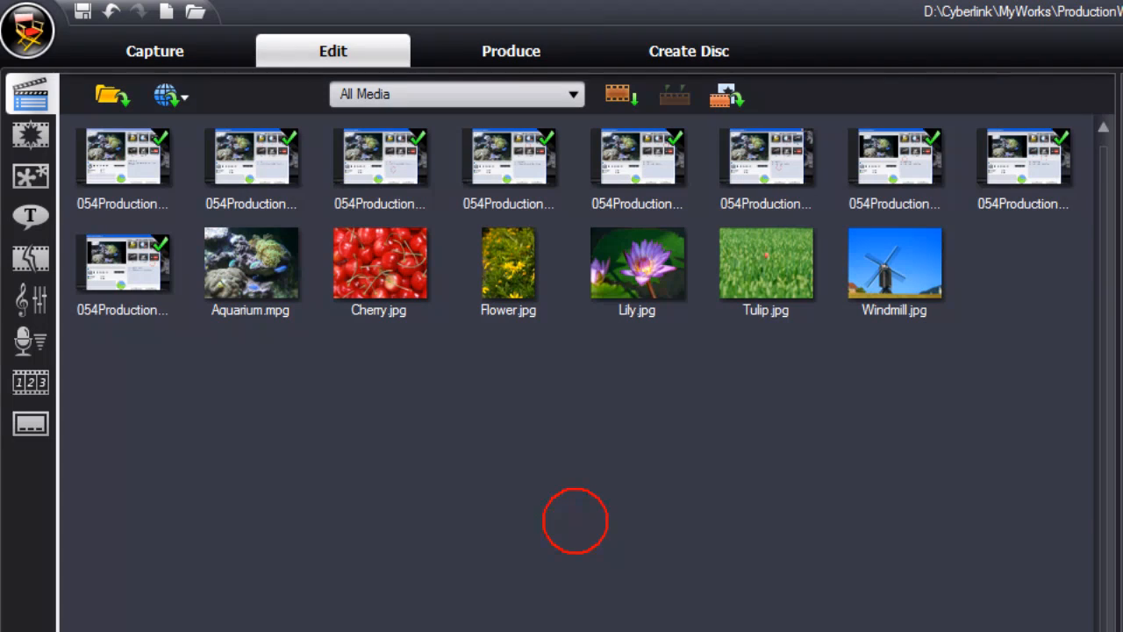
mouse_move(584, 535)
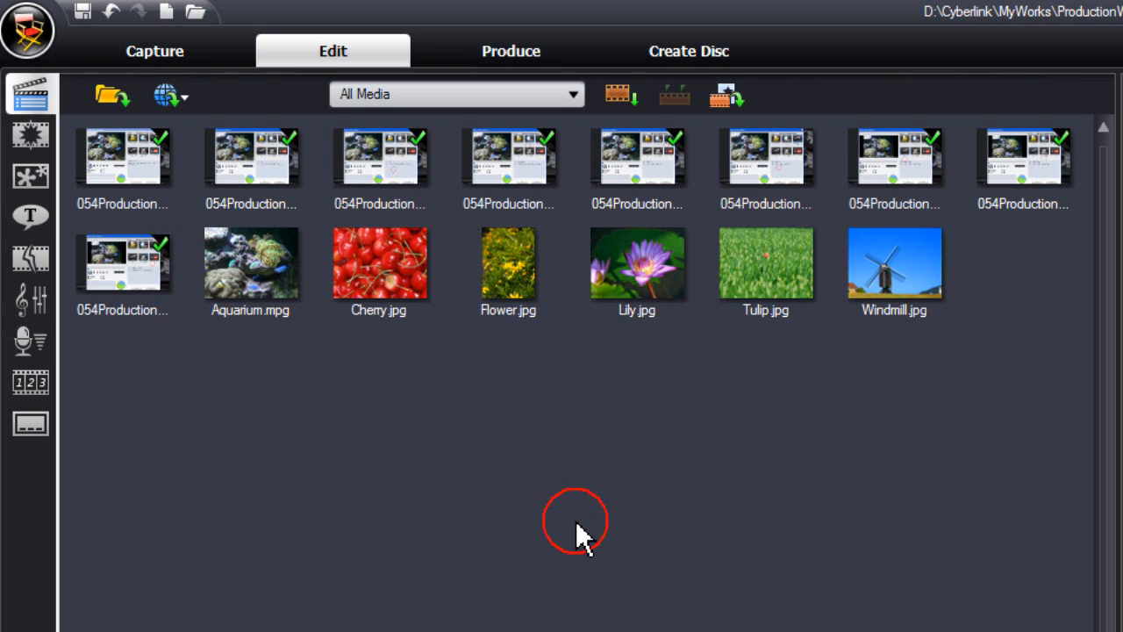
mouse_move(562, 409)
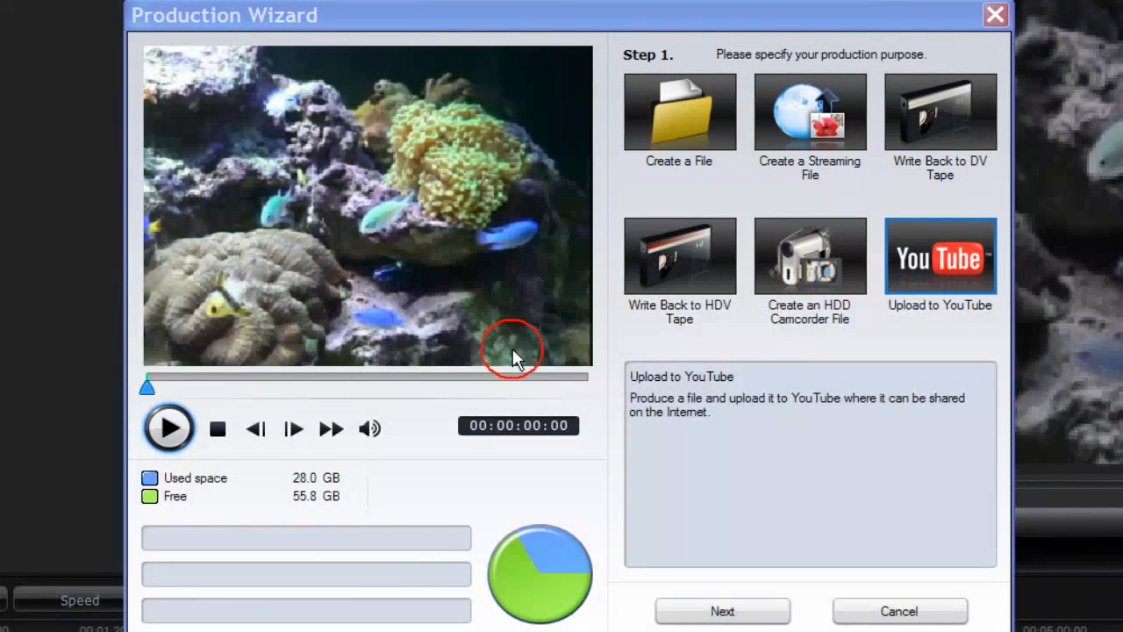
mouse_move(681, 123)
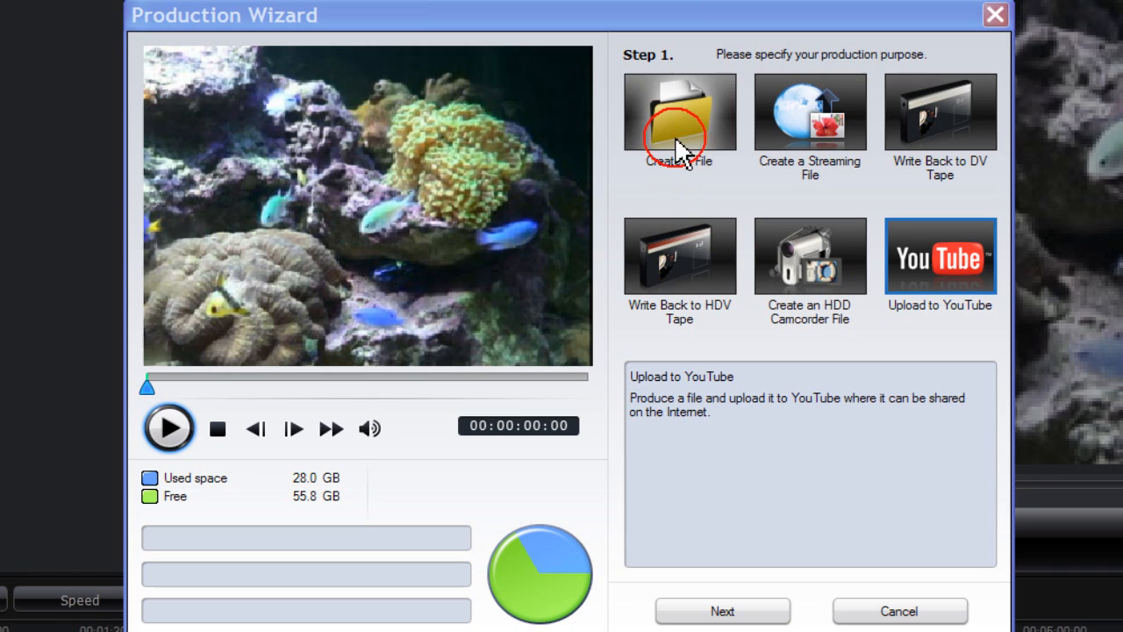
mouse_move(683, 189)
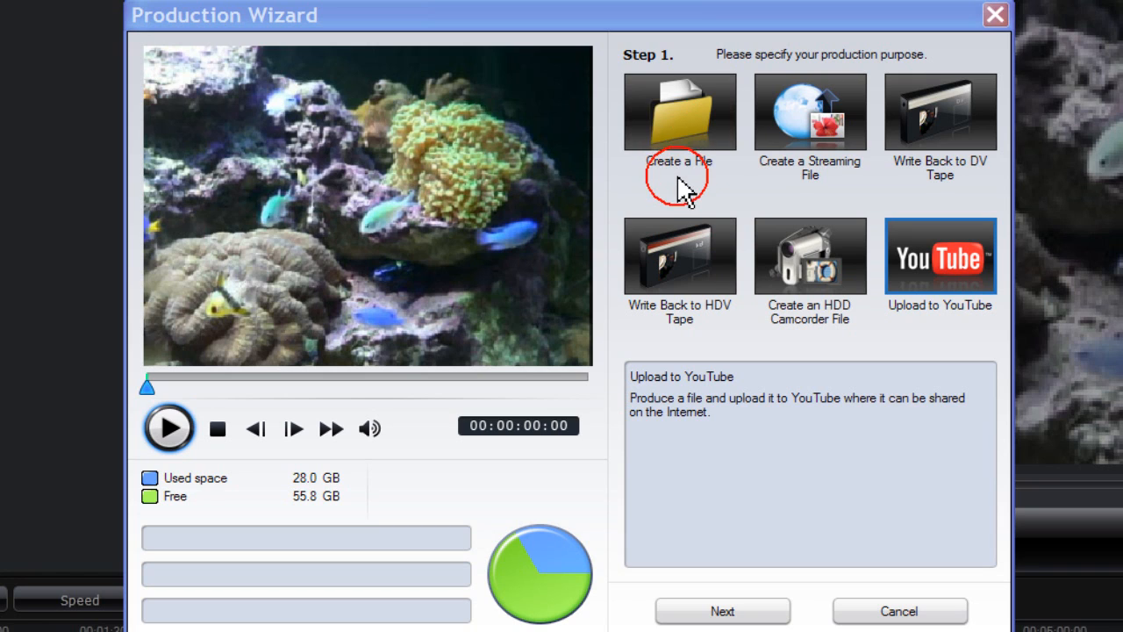
mouse_move(740, 126)
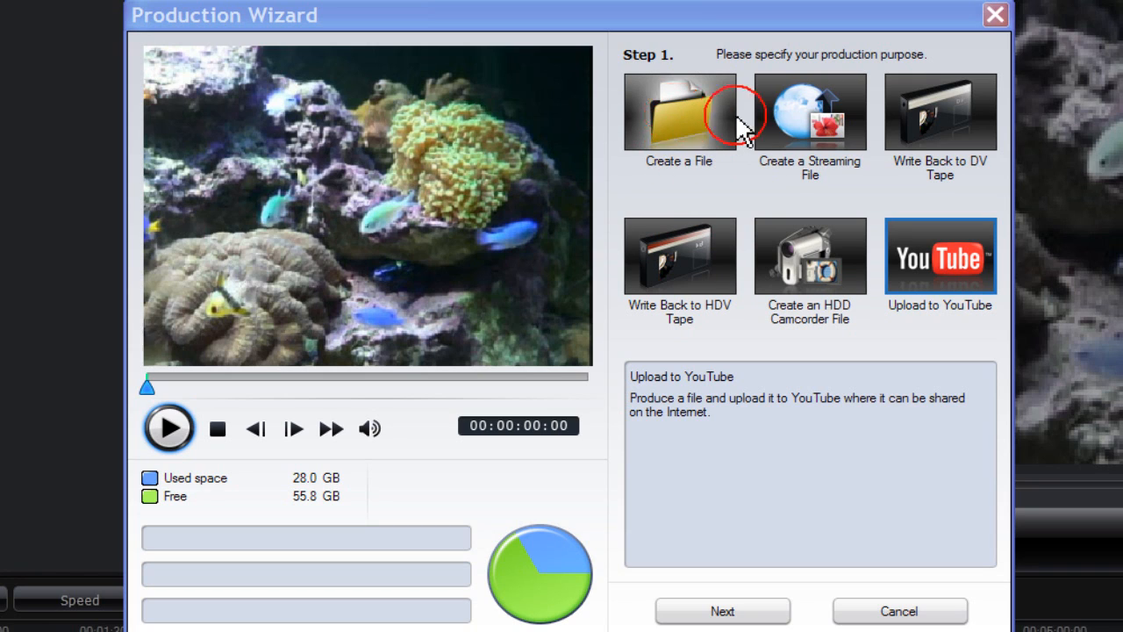
mouse_move(830, 128)
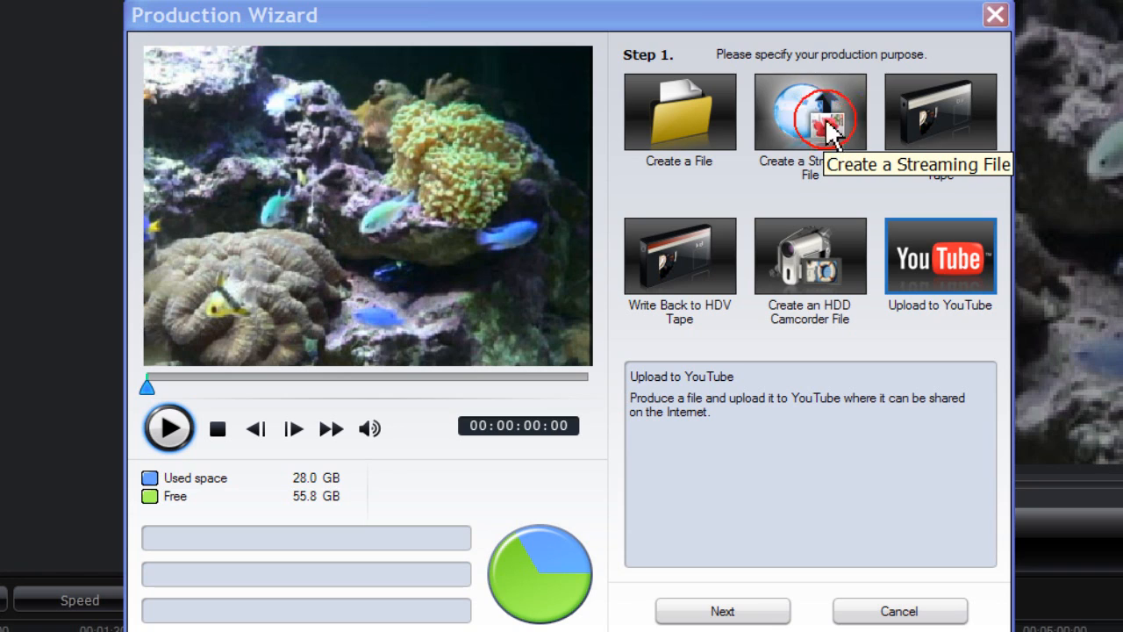
mouse_move(940, 113)
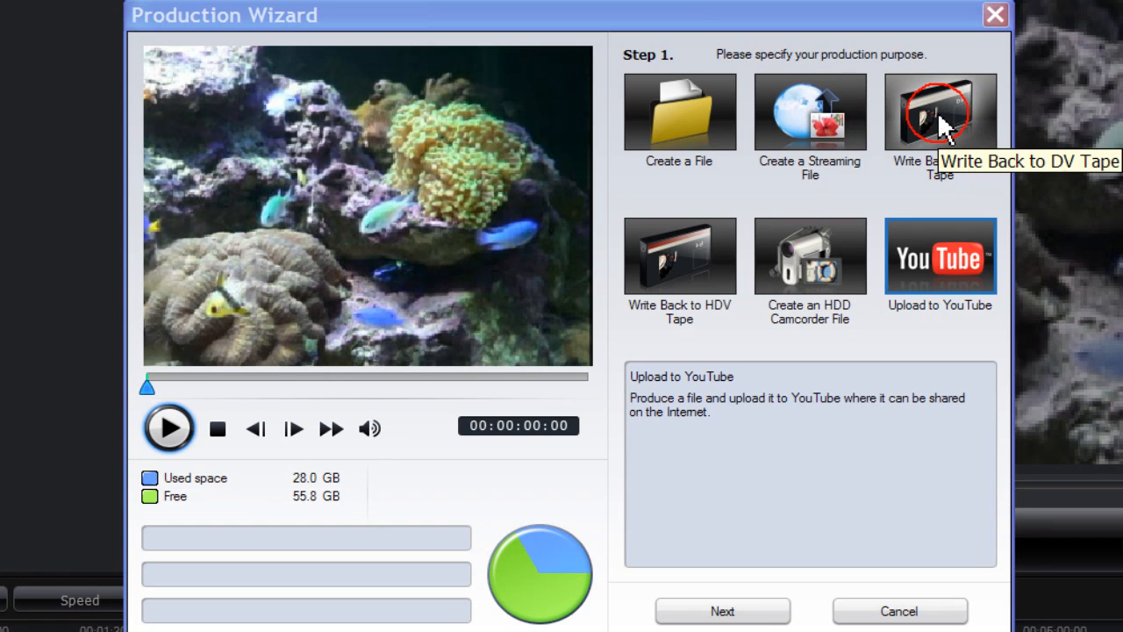
mouse_move(676, 277)
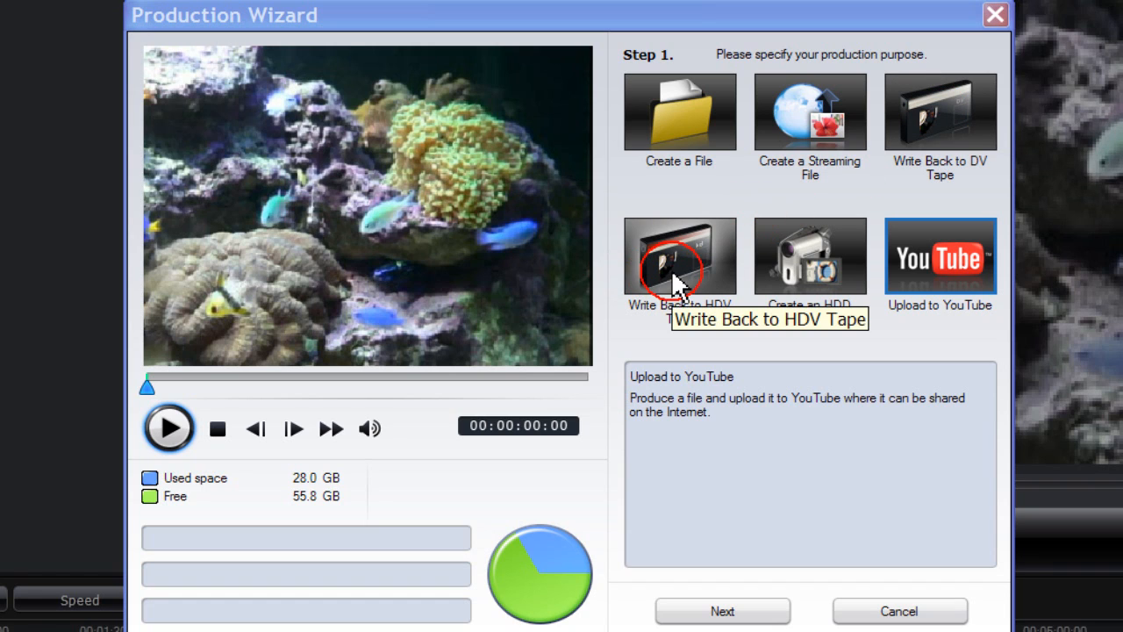
mouse_move(807, 264)
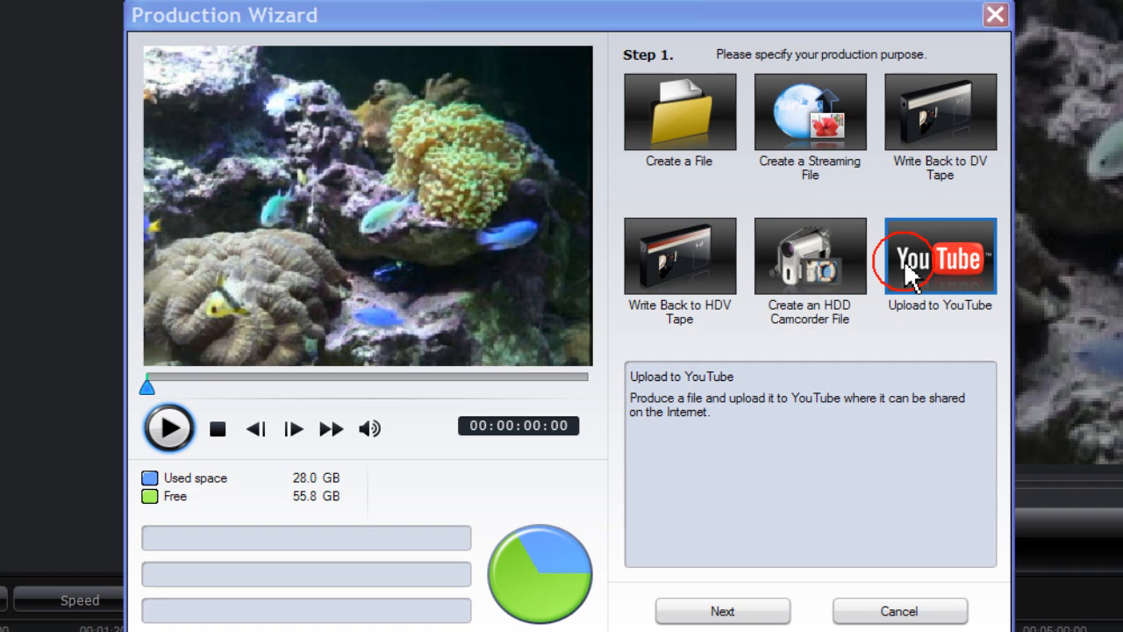
mouse_move(926, 264)
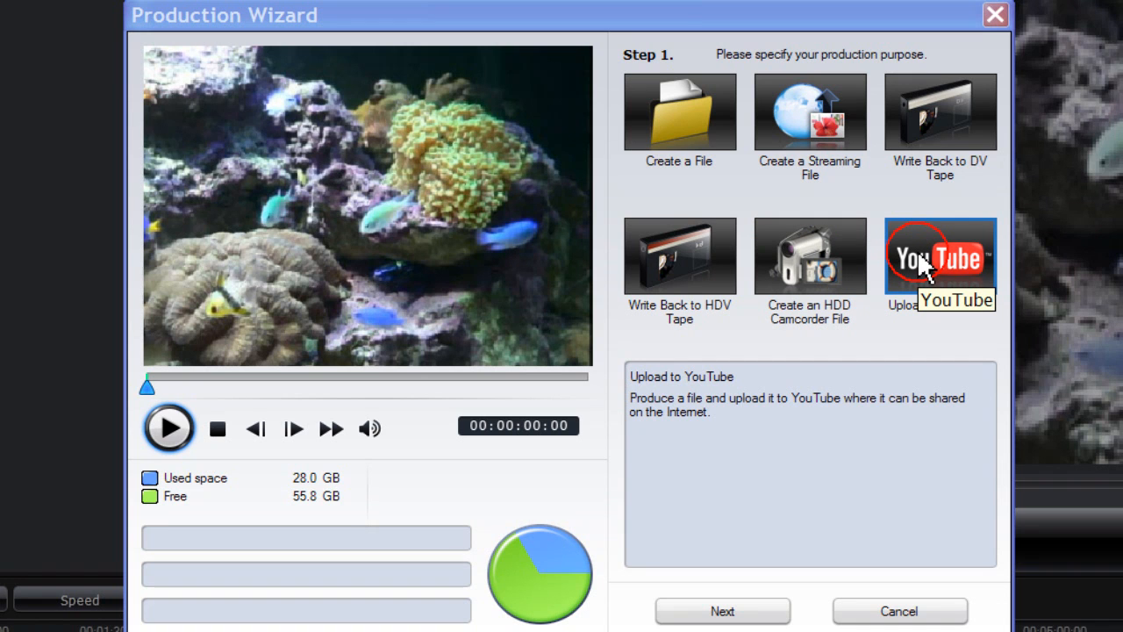
Choose Create a File as the purpose to produce a DV-AVI, Windows AVI or MPEG video
left_click(679, 114)
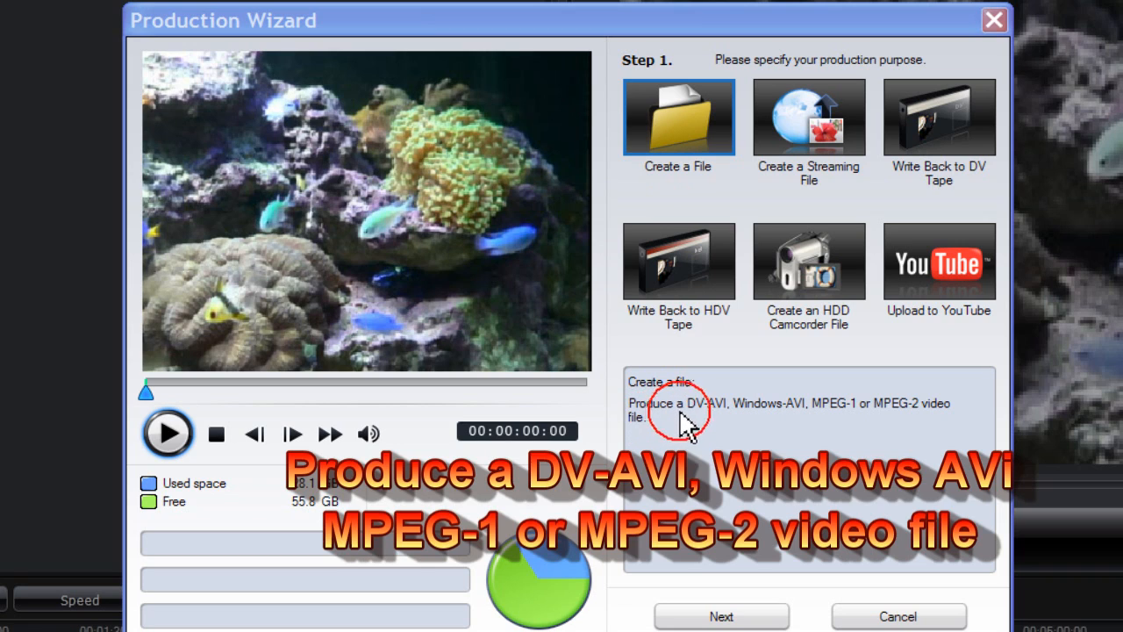
mouse_move(785, 414)
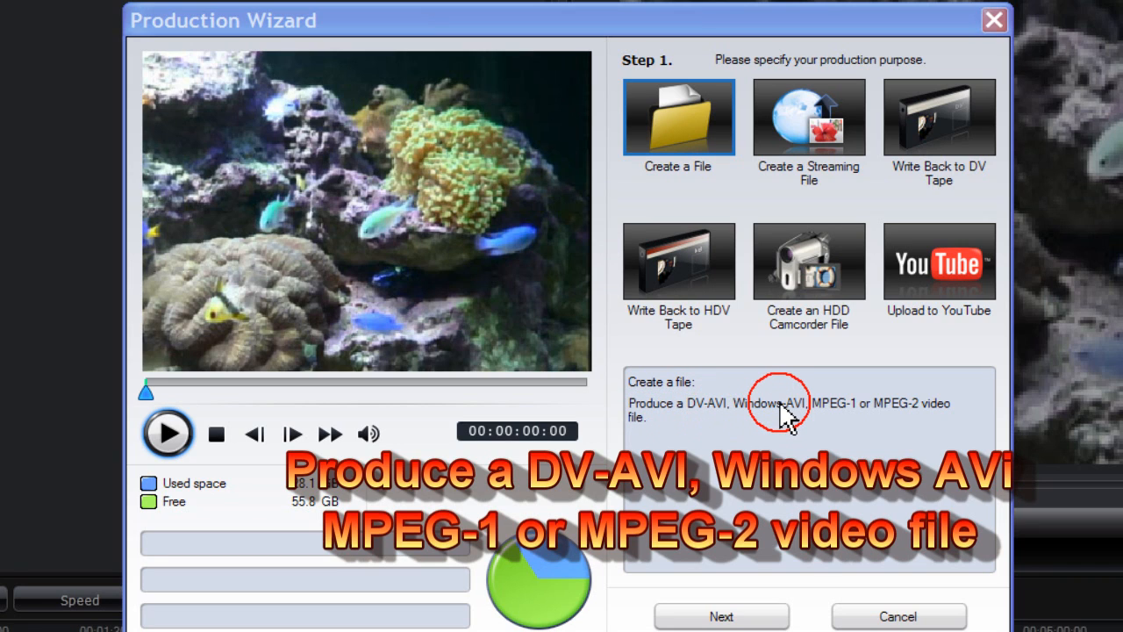
mouse_move(843, 421)
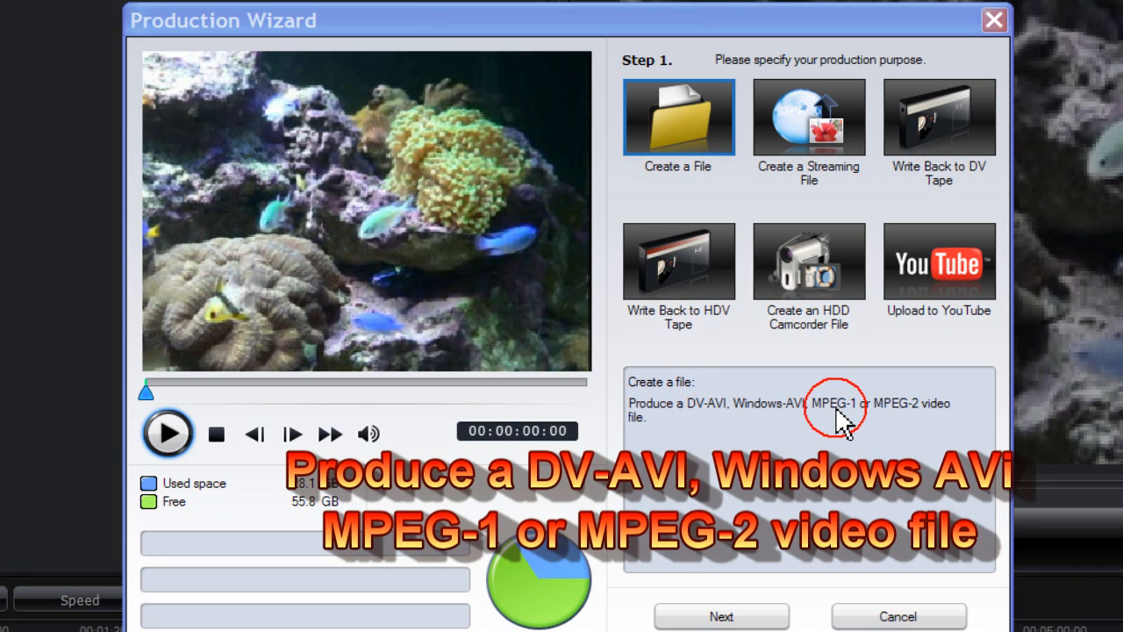
mouse_move(917, 426)
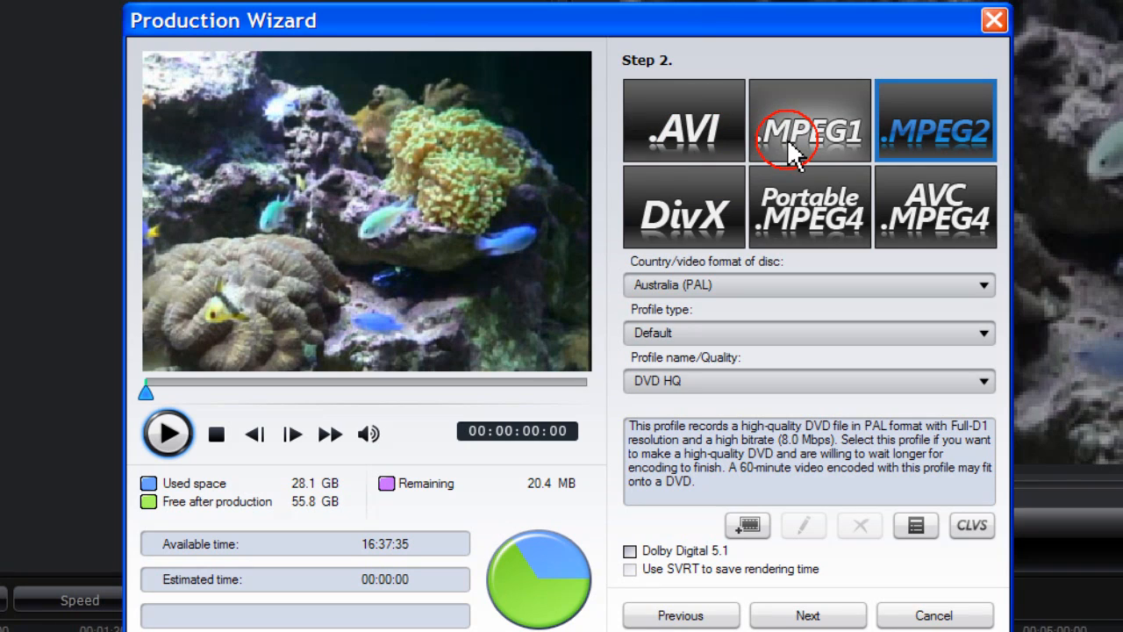
mouse_move(952, 145)
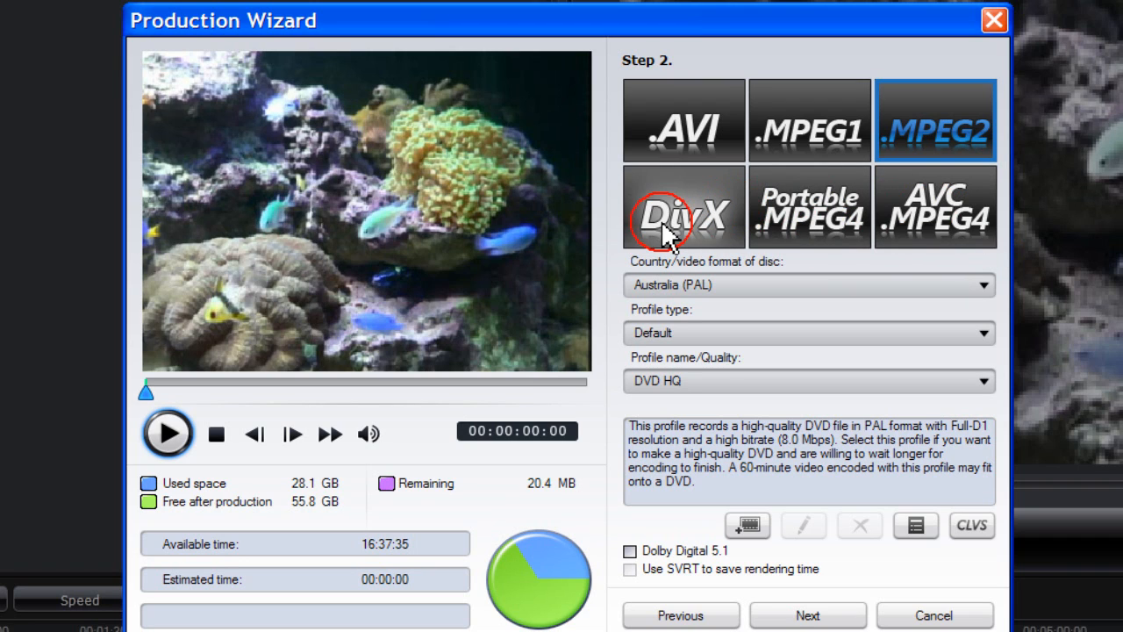
mouse_move(665, 232)
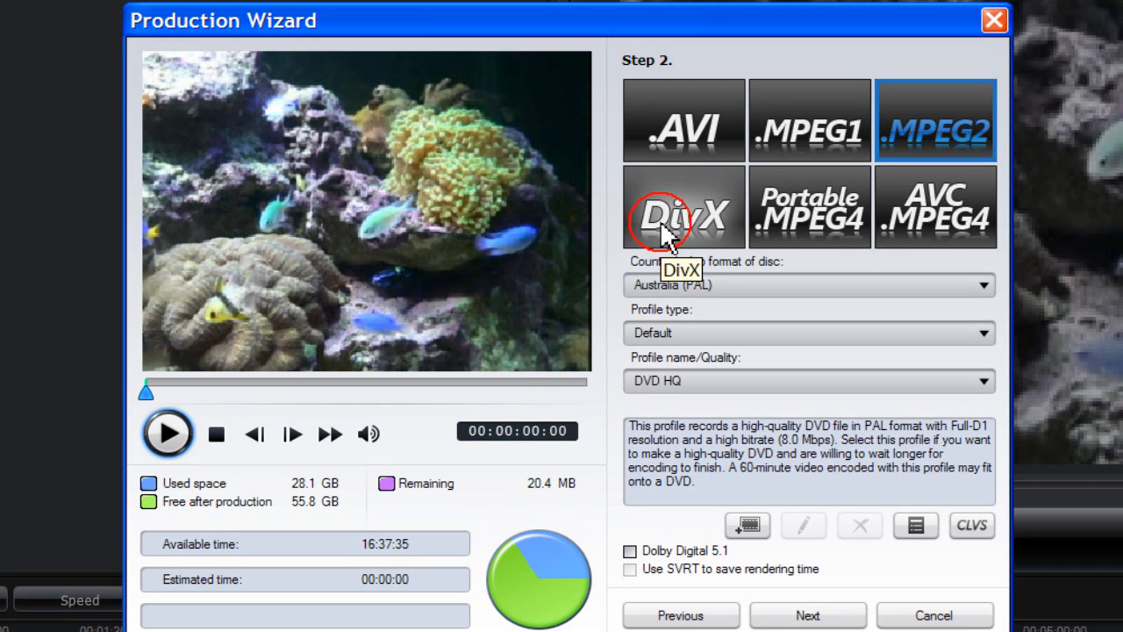
mouse_move(680, 316)
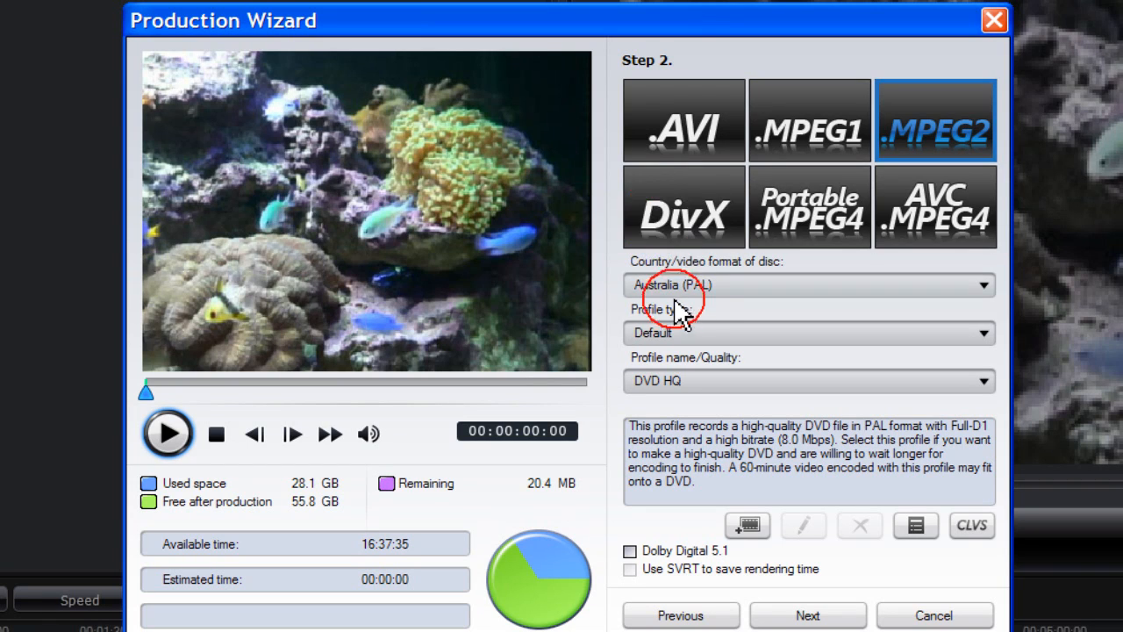
mouse_move(685, 228)
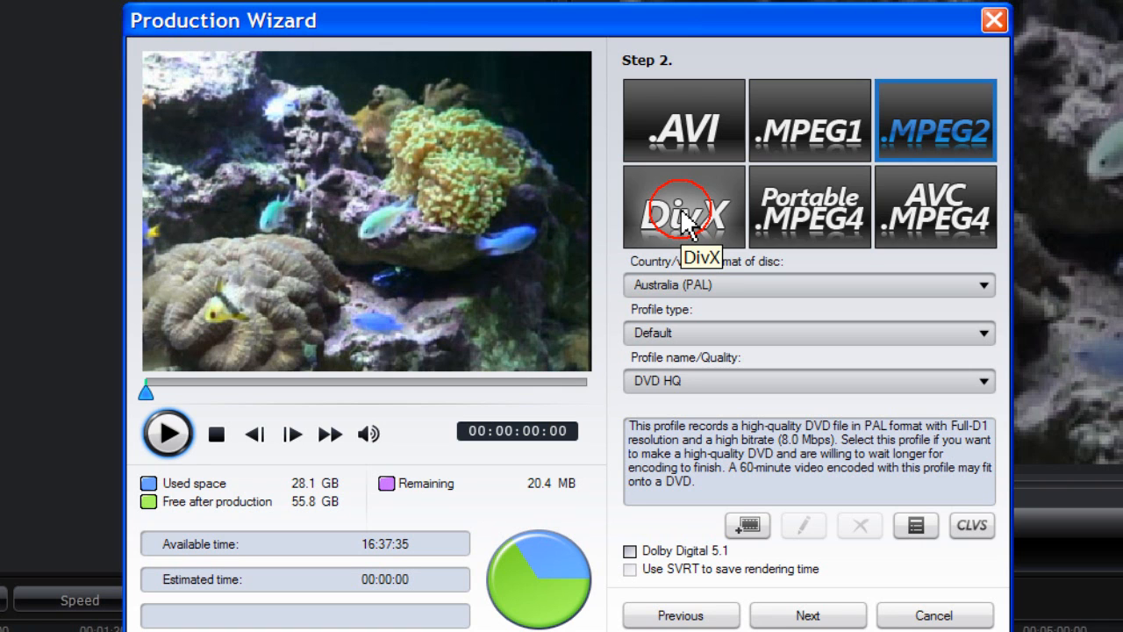
Choose Create a Streaming File as the production purpose
left_click(681, 615)
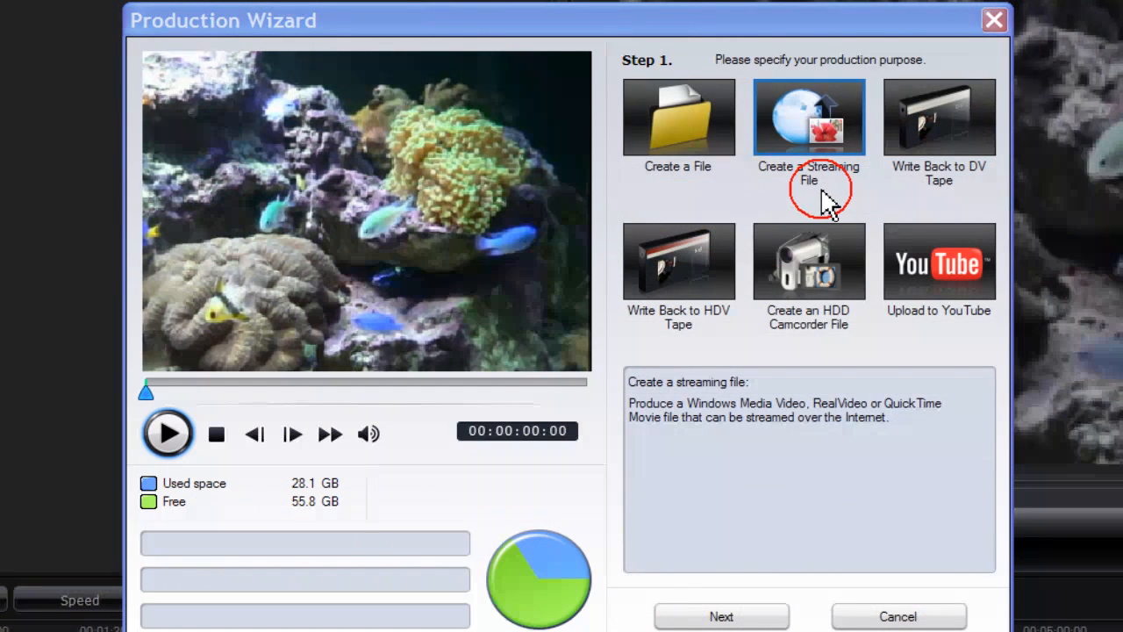
mouse_move(724, 365)
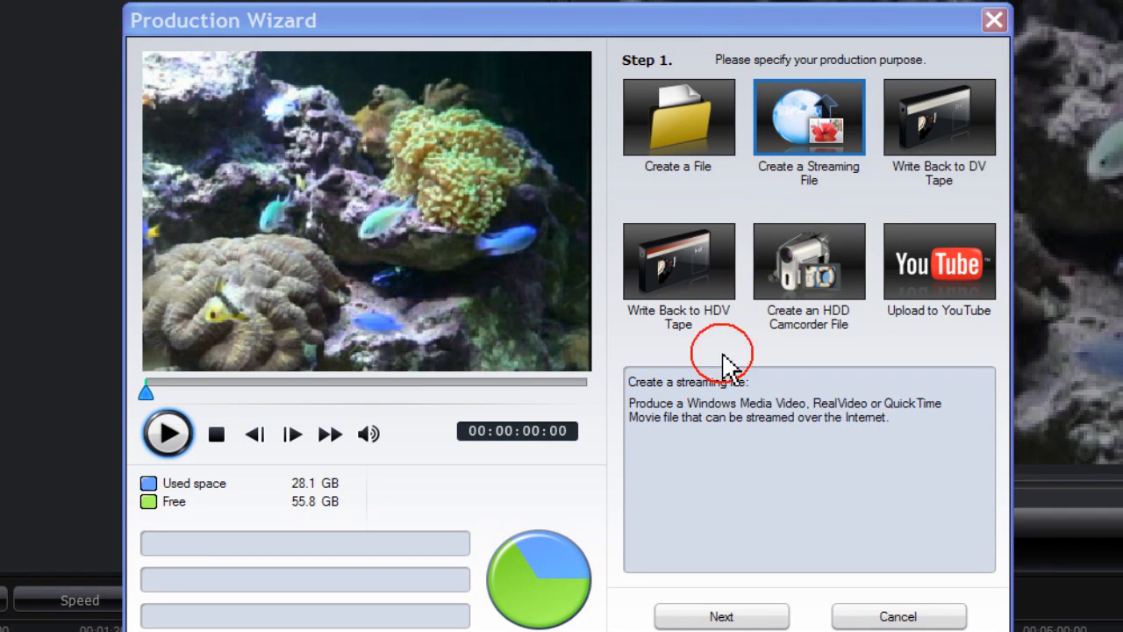
mouse_move(750, 417)
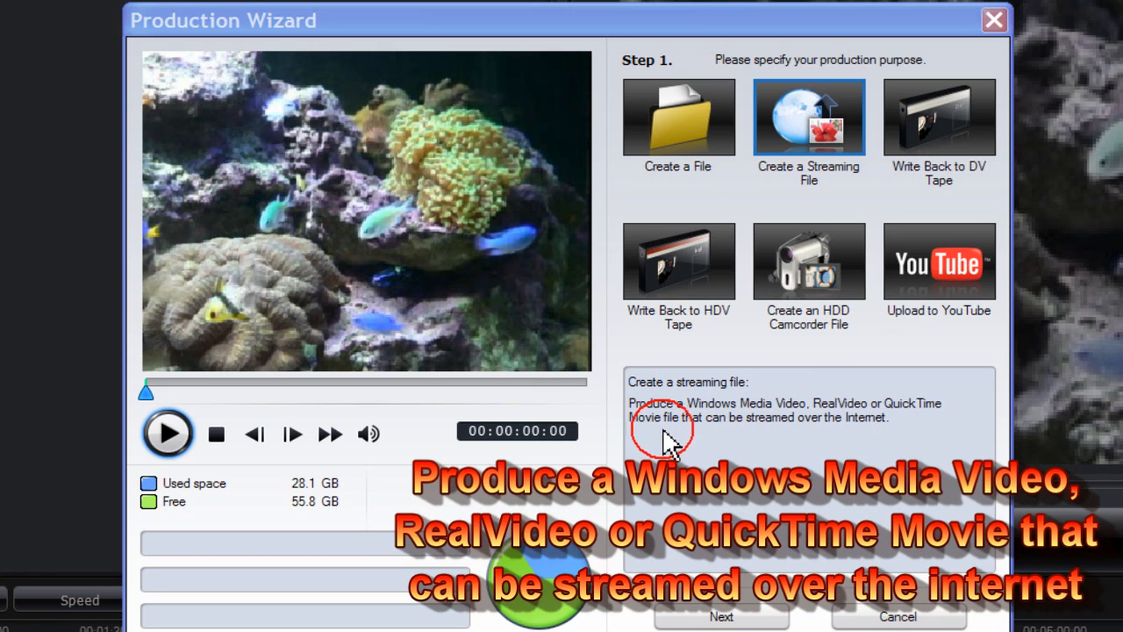
mouse_move(865, 439)
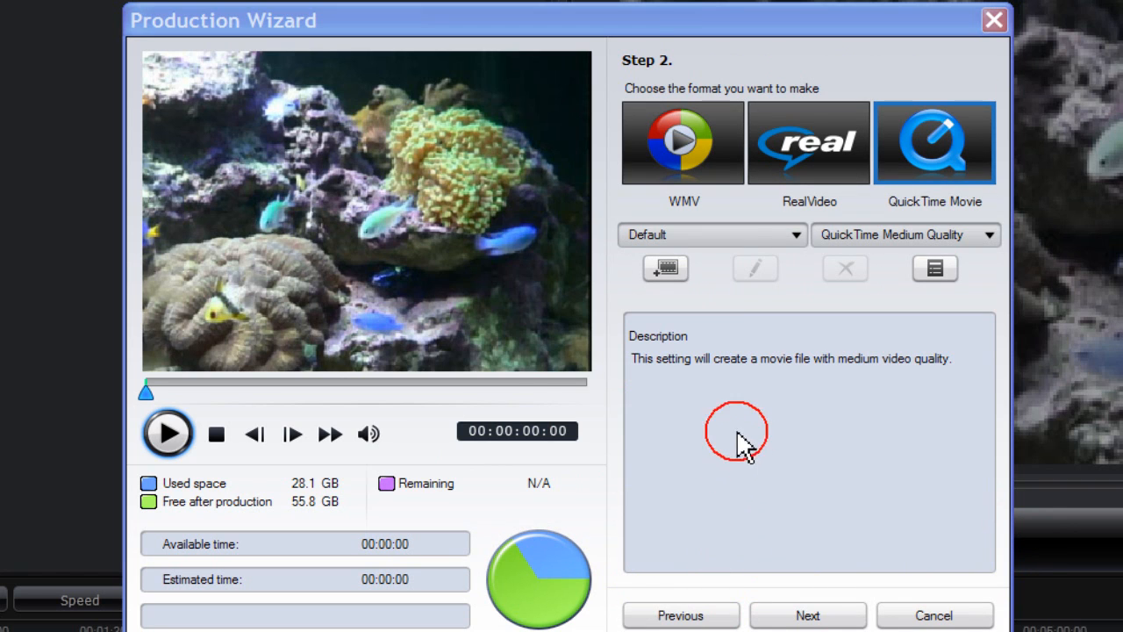
mouse_move(683, 142)
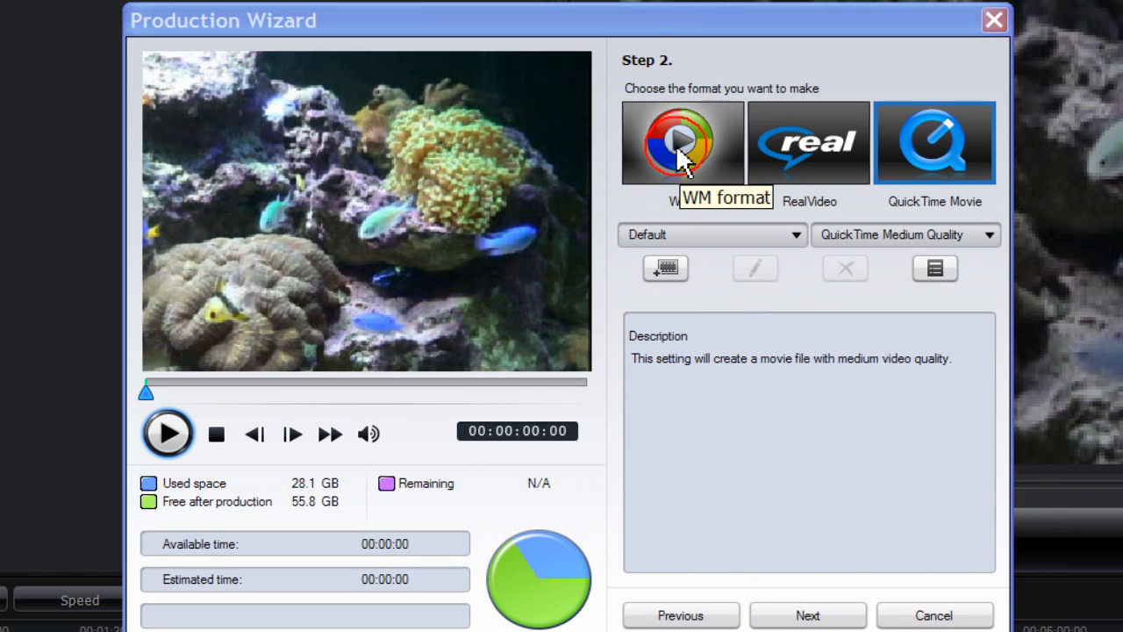
mouse_move(797, 162)
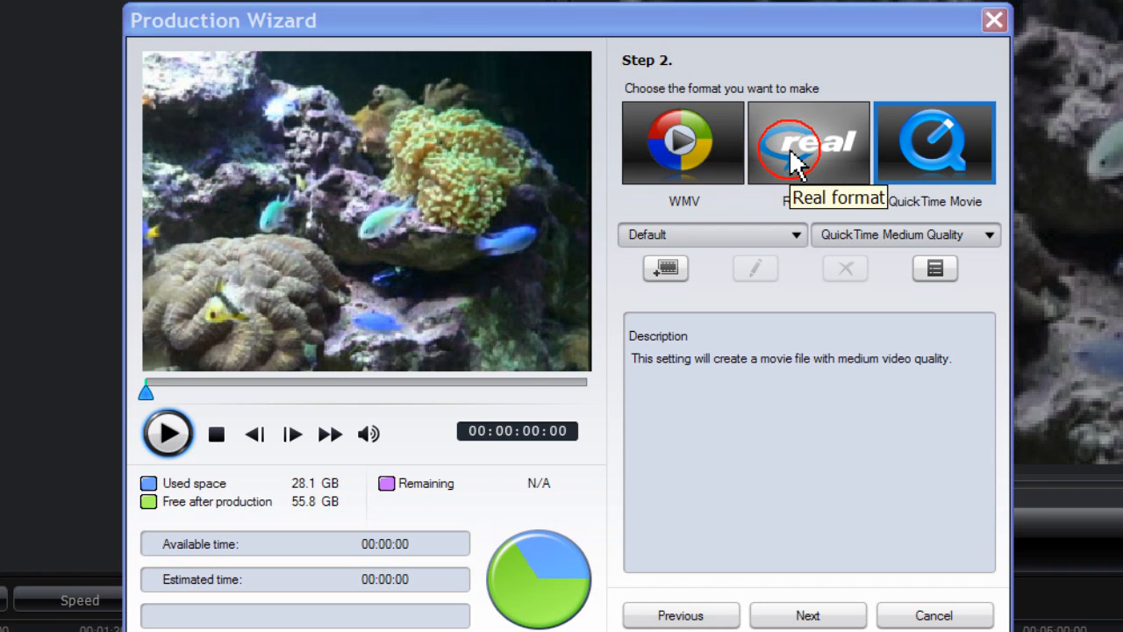
mouse_move(934, 150)
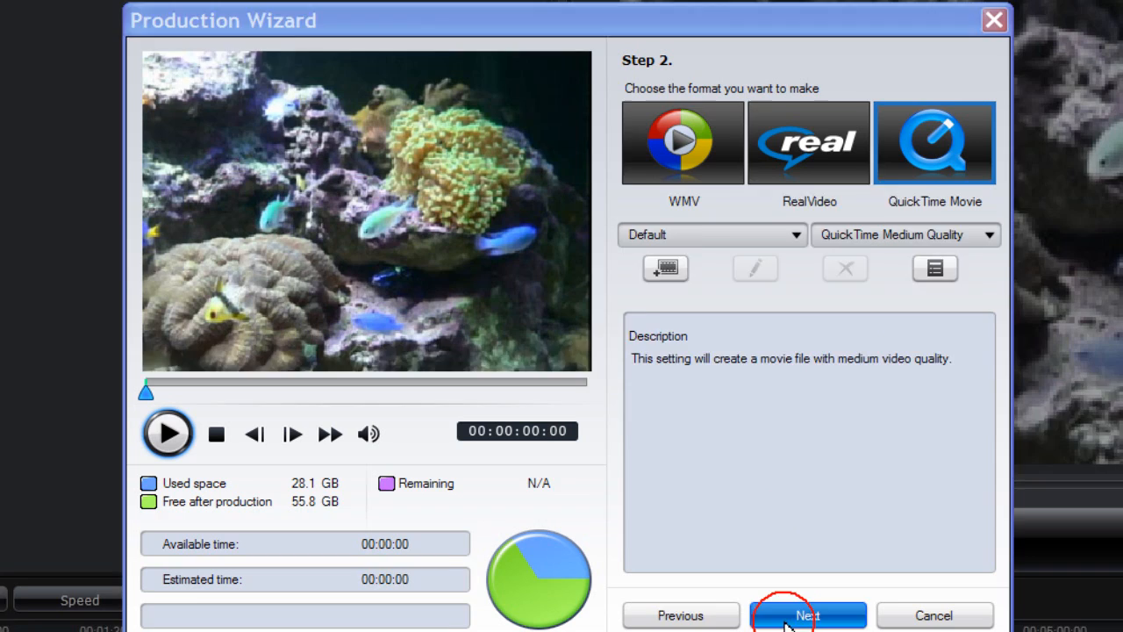
Set the streaming format to WMV with the Windows Media Video 8 Dial-up Modems (28.8 Kbps) profile
left_click(665, 143)
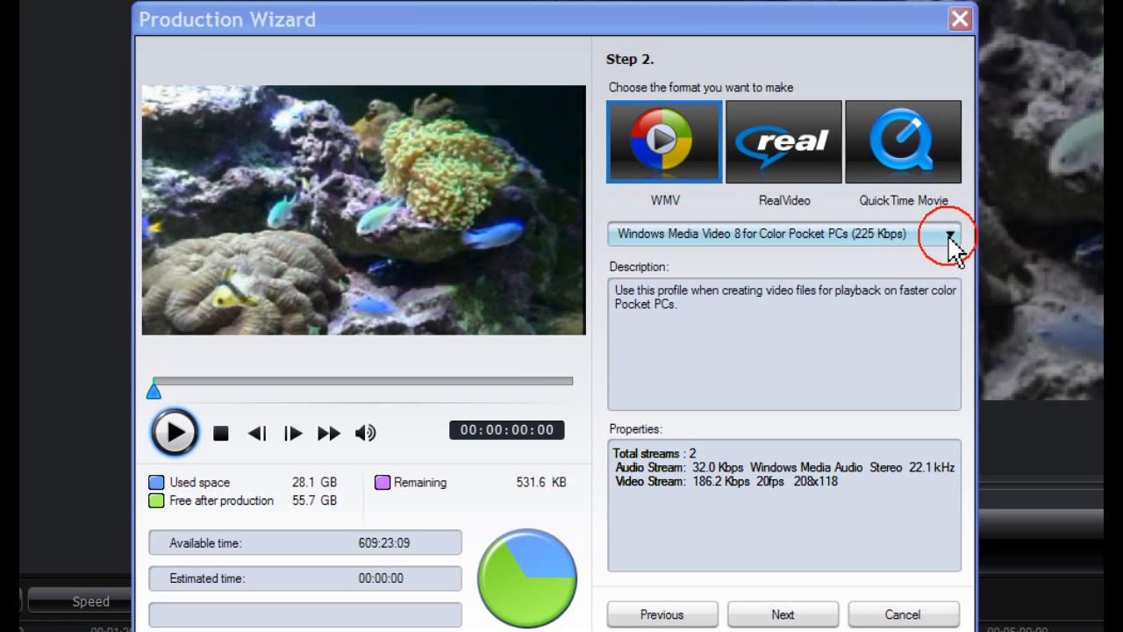
left_click(949, 234)
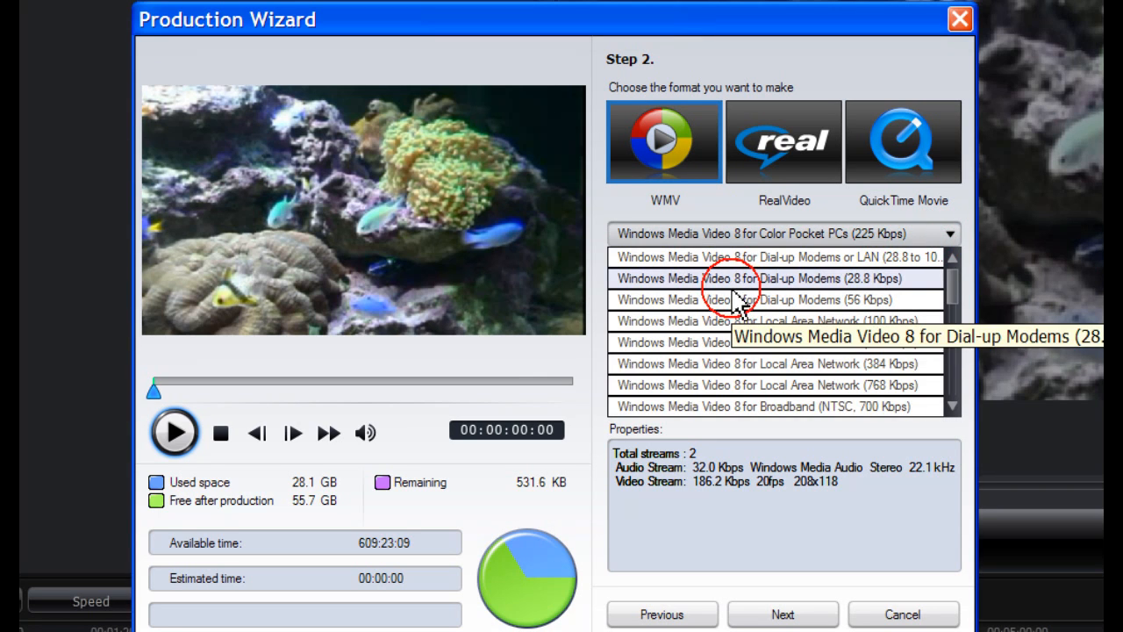
left_click(767, 279)
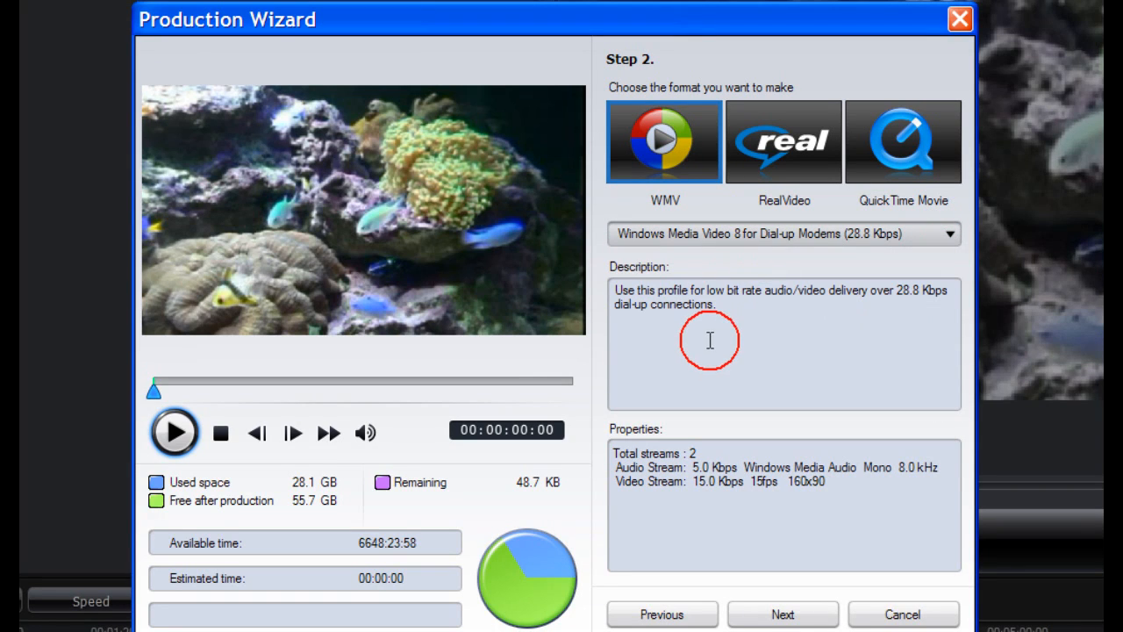
mouse_move(733, 509)
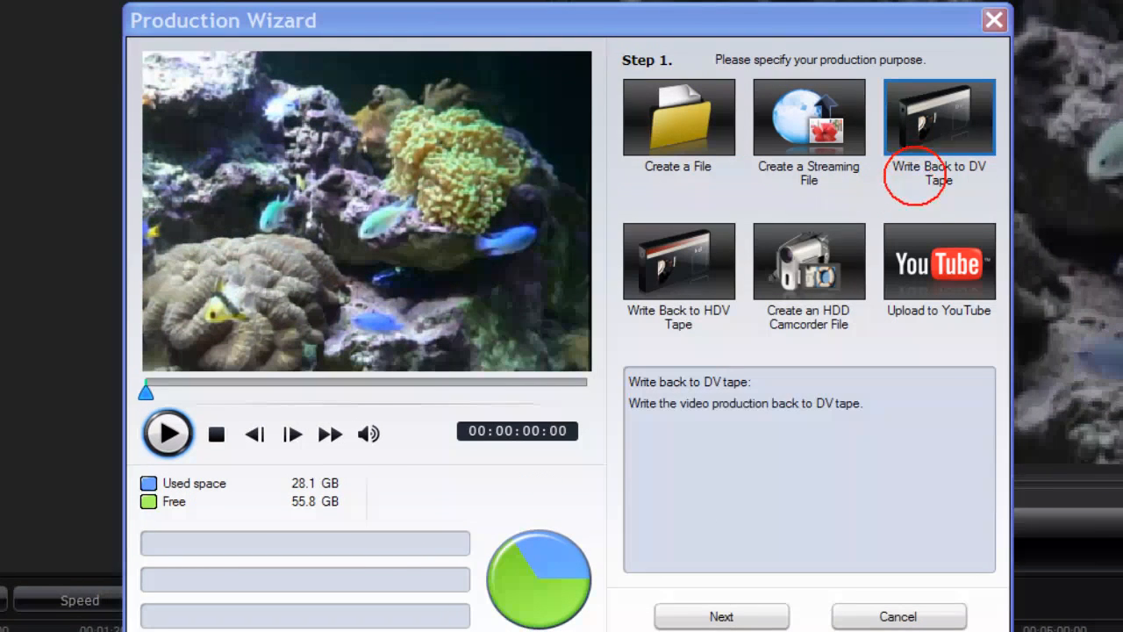
mouse_move(939, 118)
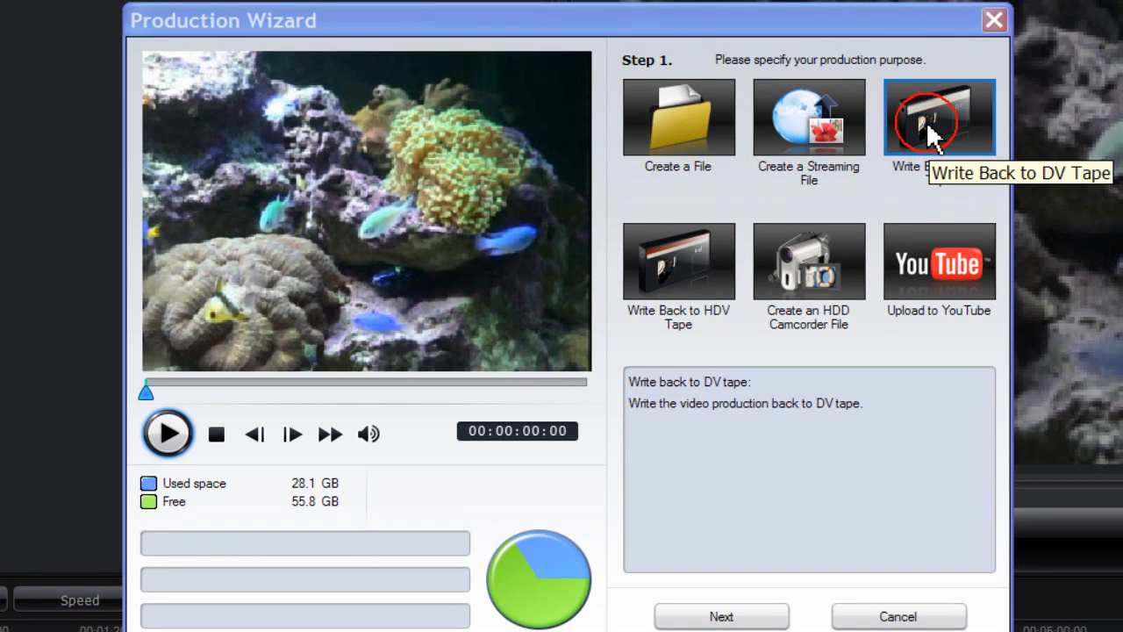
mouse_move(672, 430)
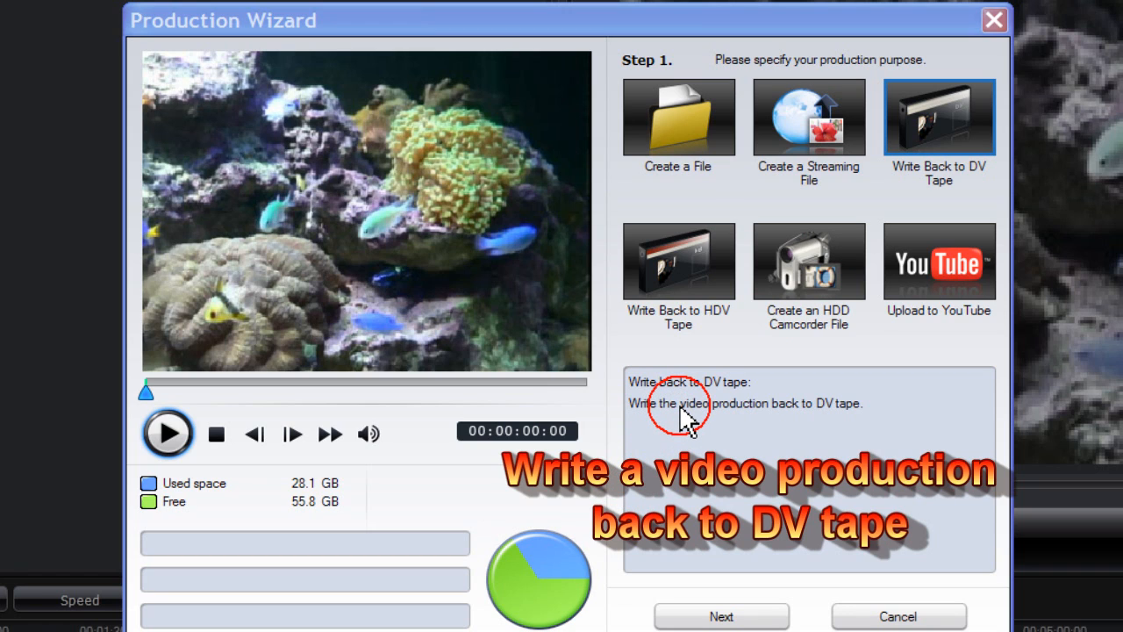
Select Write Back to HDV Tape as the production purpose
left_click(678, 262)
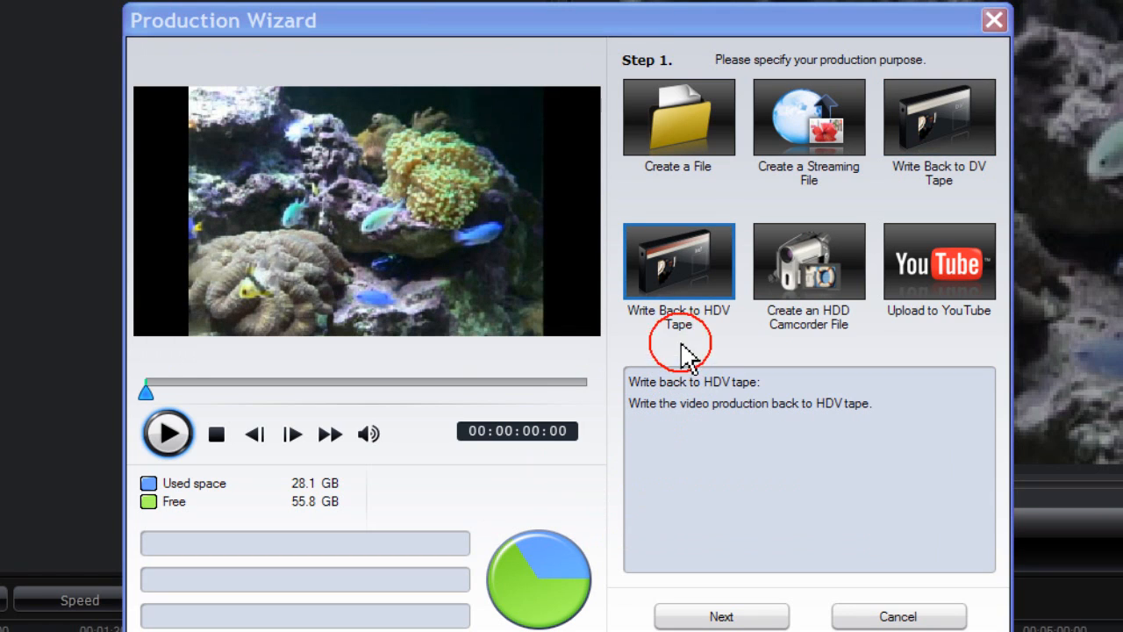
mouse_move(678, 272)
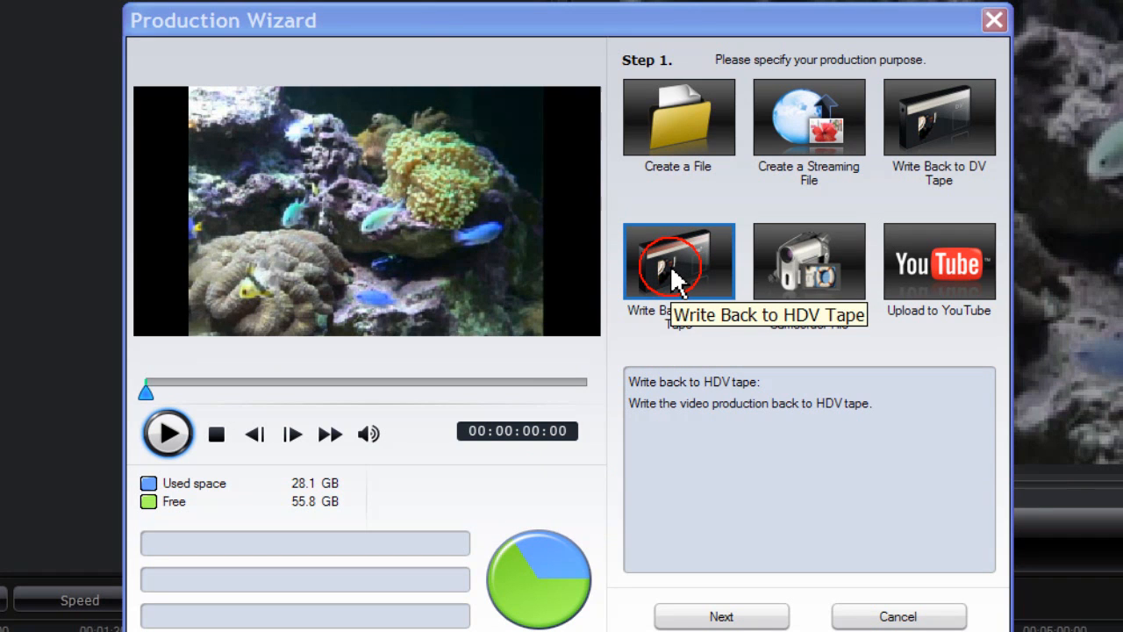
mouse_move(939, 132)
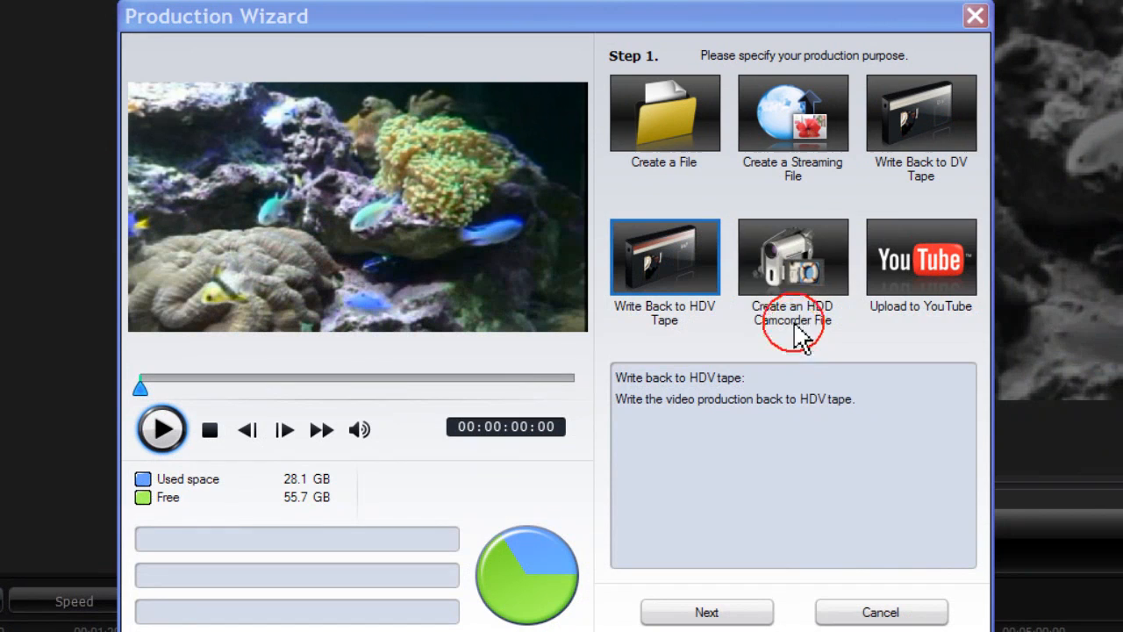
Choose Create an HDD Camcorder File and pick the MPEG-2, 1440x1080i profile
left_click(793, 257)
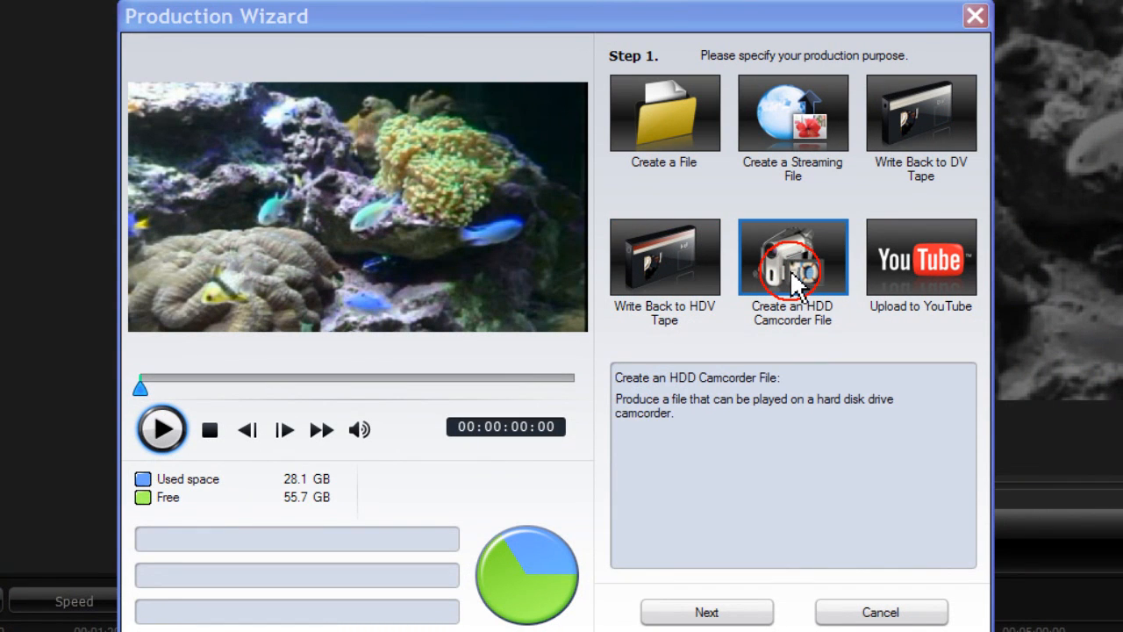
mouse_move(698, 435)
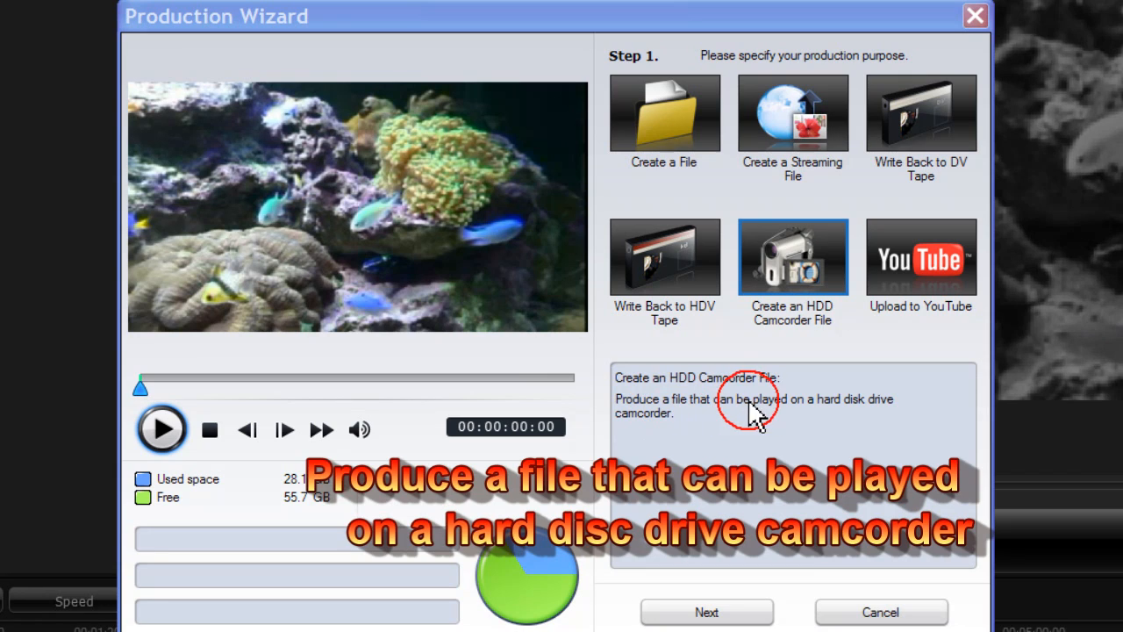
mouse_move(680, 434)
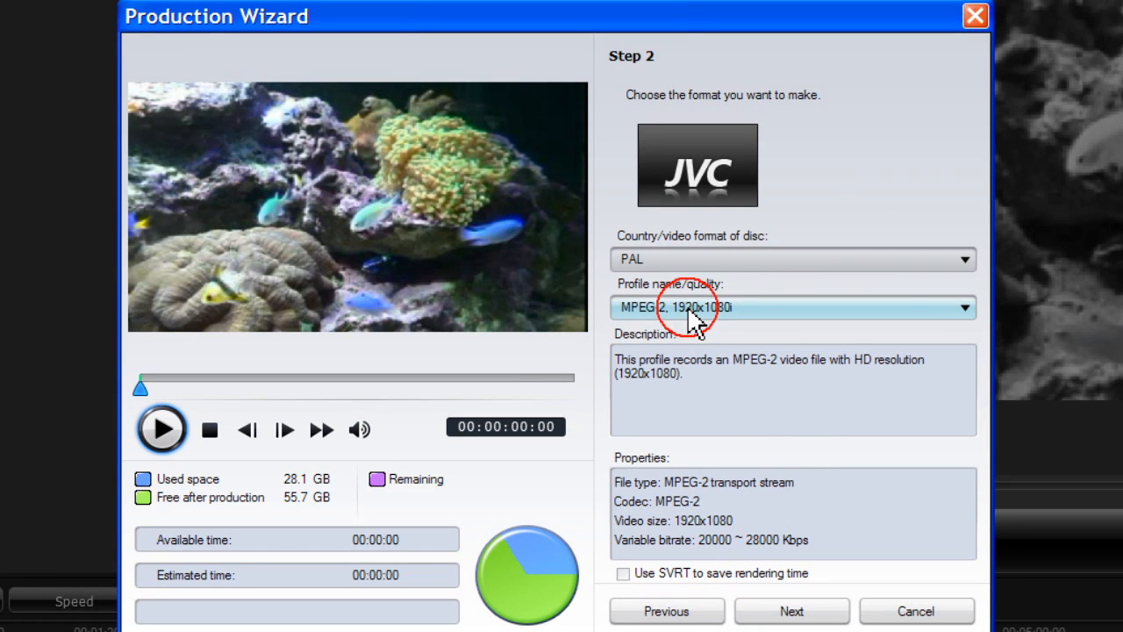
left_click(965, 307)
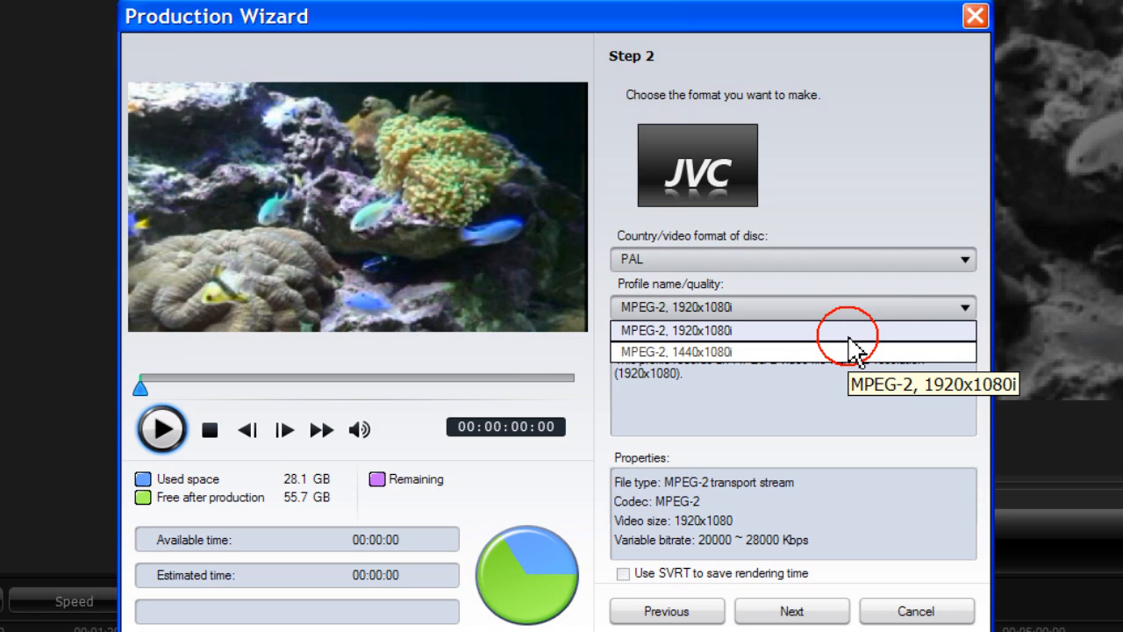
mouse_move(851, 360)
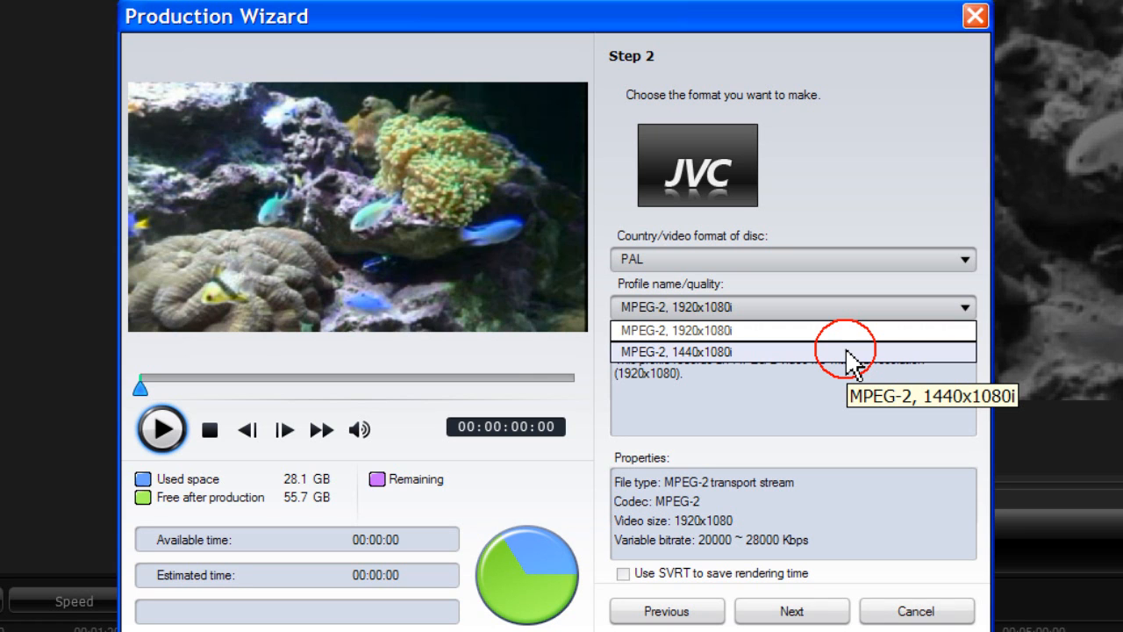
left_click(667, 611)
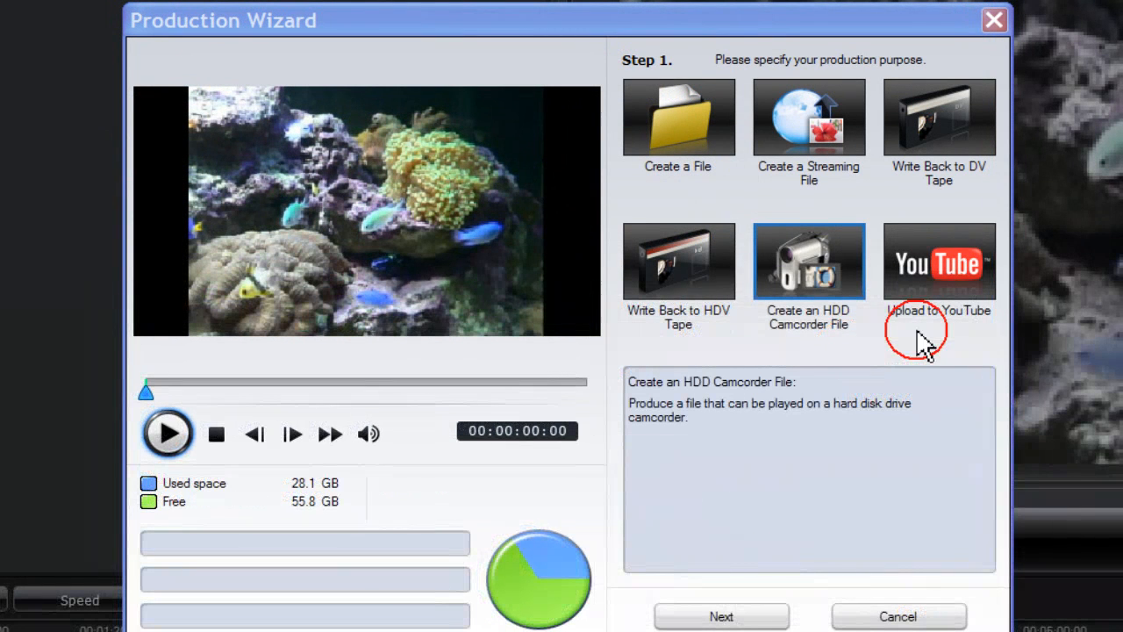
Select Upload to YouTube and advance to the Log-in YouTube page
left_click(939, 262)
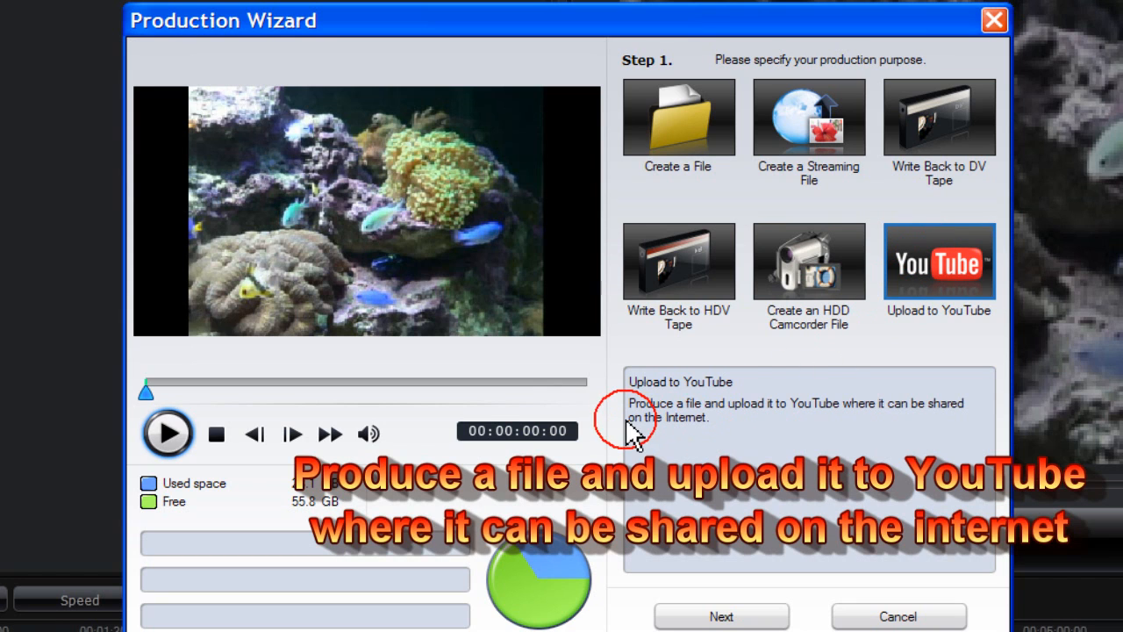
mouse_move(844, 421)
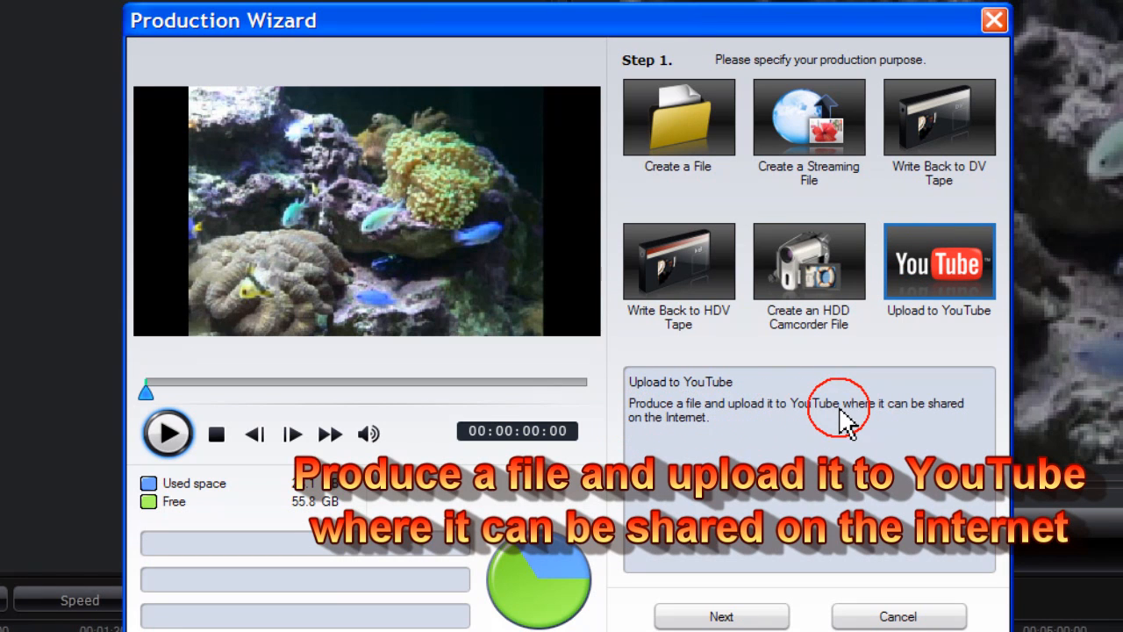
mouse_move(785, 461)
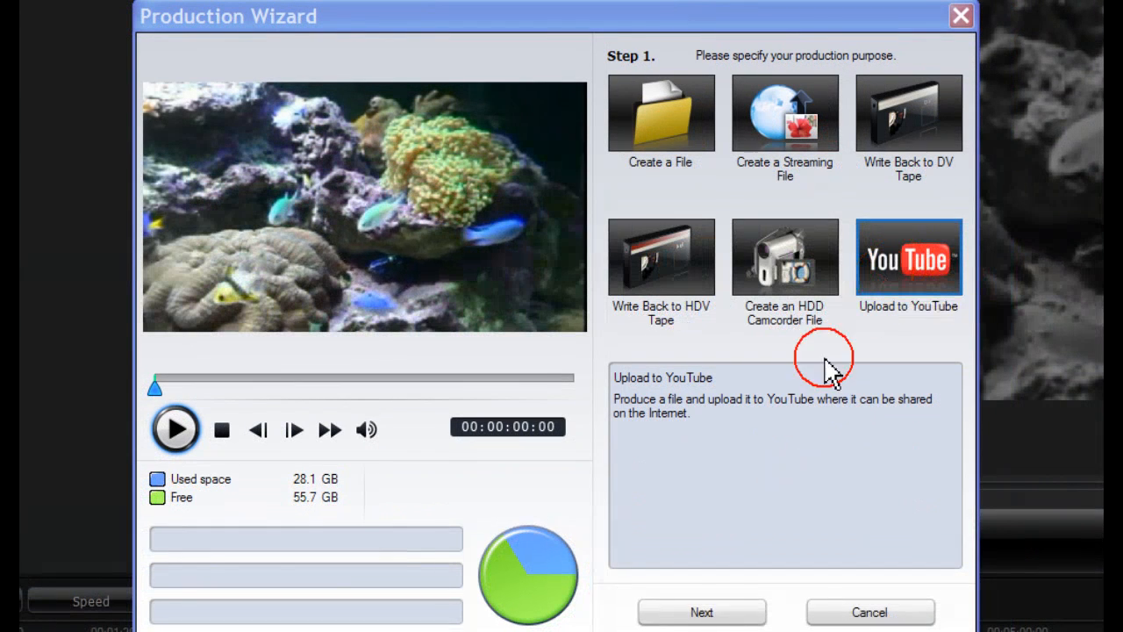
left_click(701, 612)
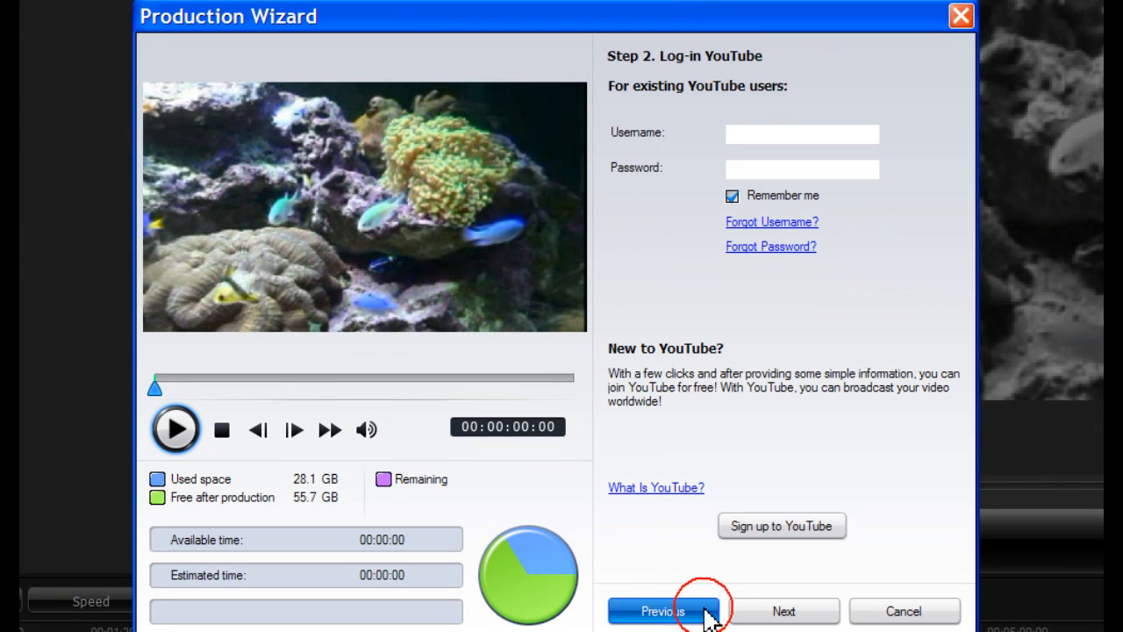
mouse_move(803, 250)
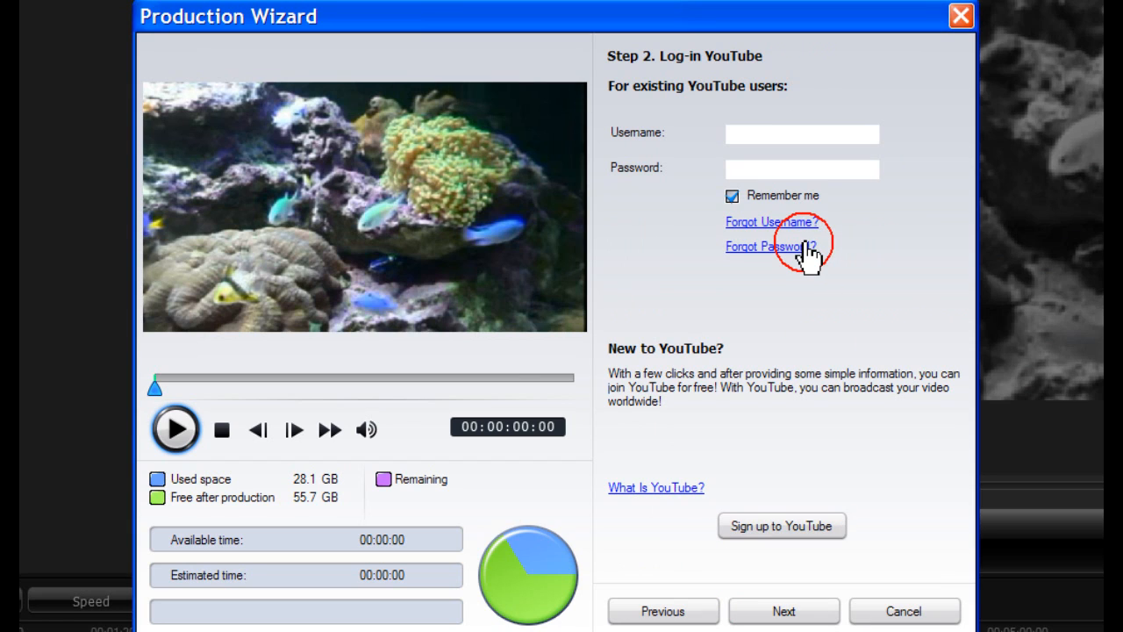
mouse_move(790, 323)
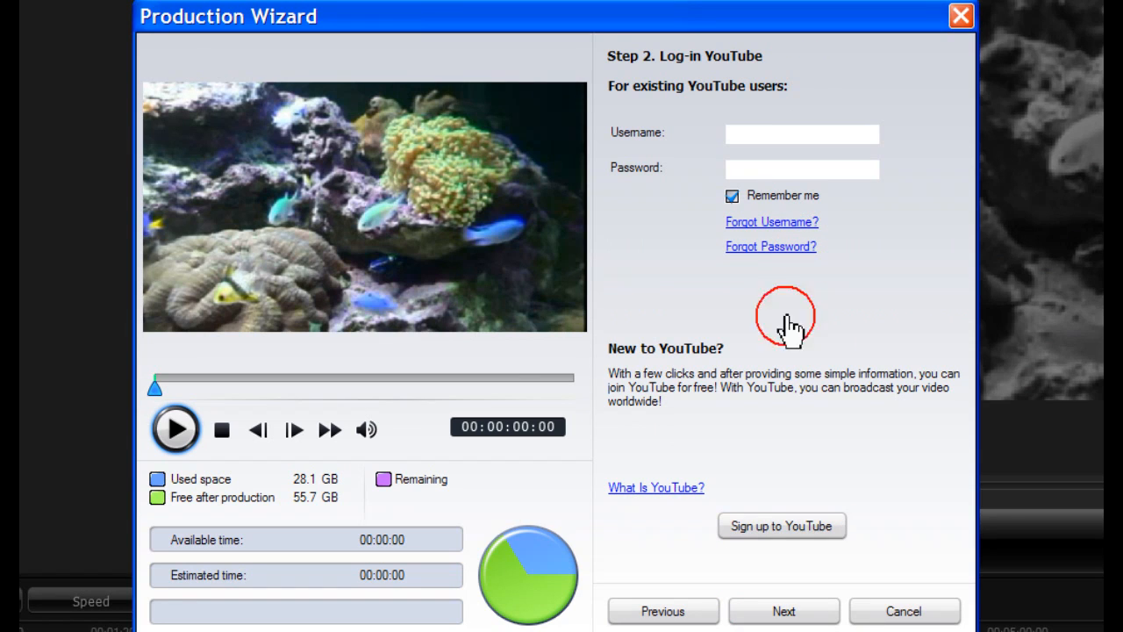